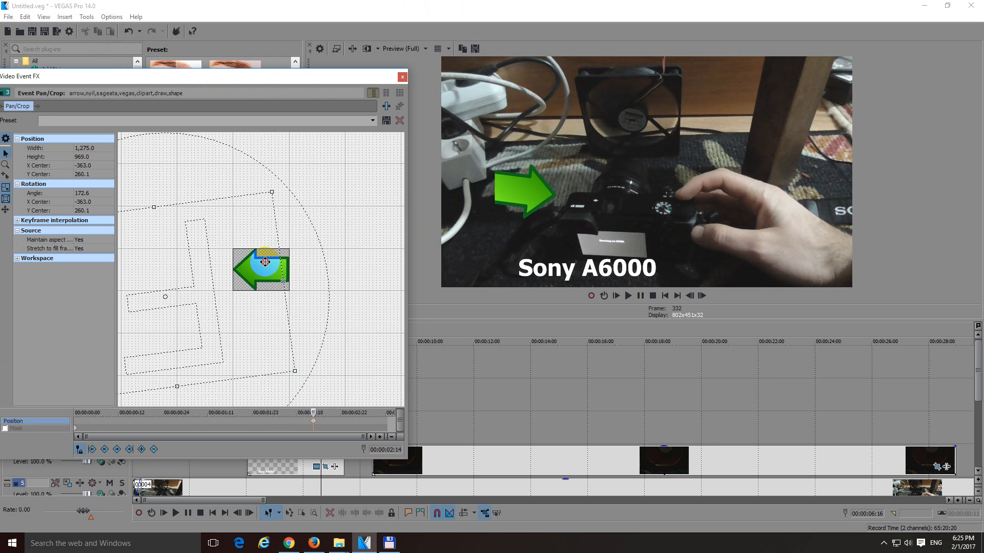
# Slide the arrow to the video's left edge and back beside the camera, then reopen Pan/Crop.
pyautogui.moveTo(266, 262); pyautogui.dragTo(252, 262)
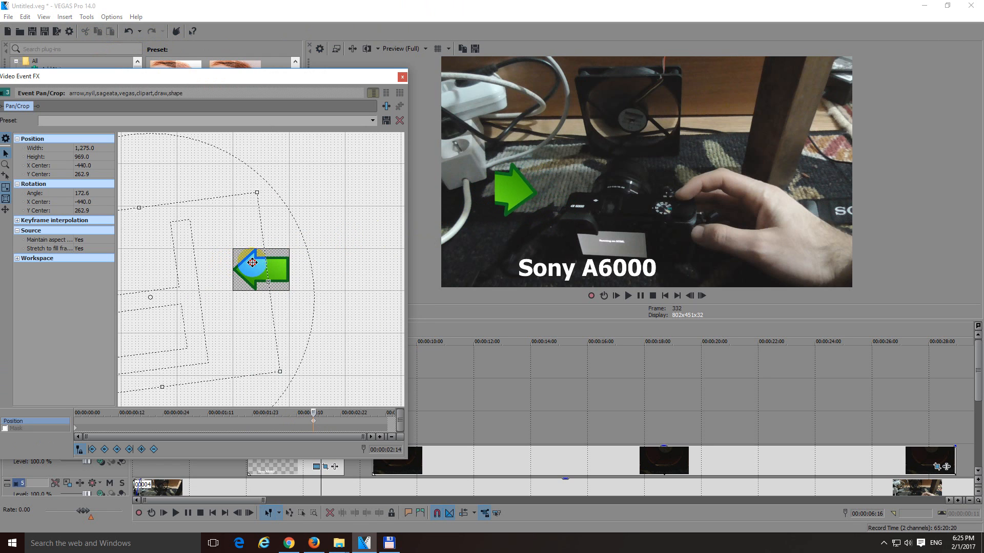
pyautogui.moveTo(260, 262); pyautogui.dragTo(226, 262)
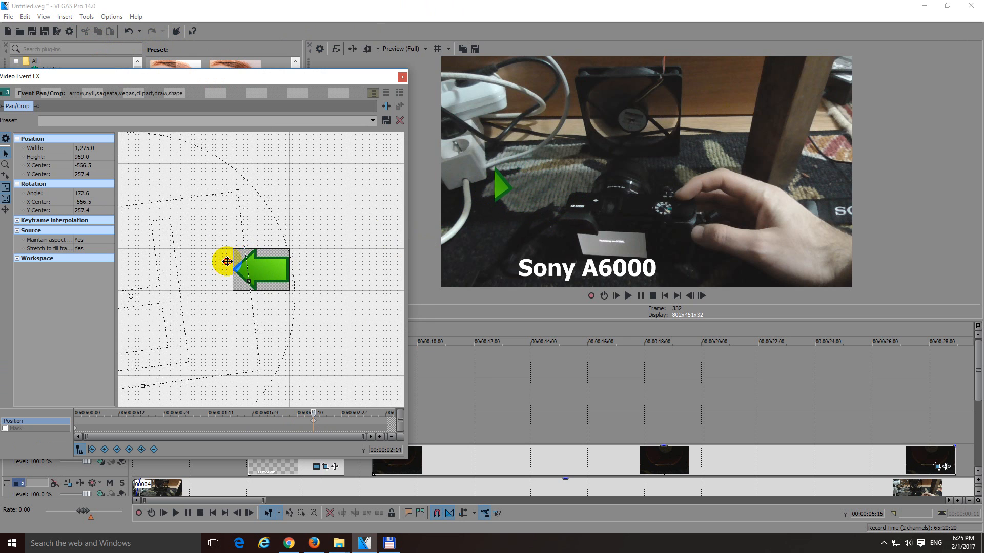
pyautogui.moveTo(226, 262); pyautogui.dragTo(280, 261)
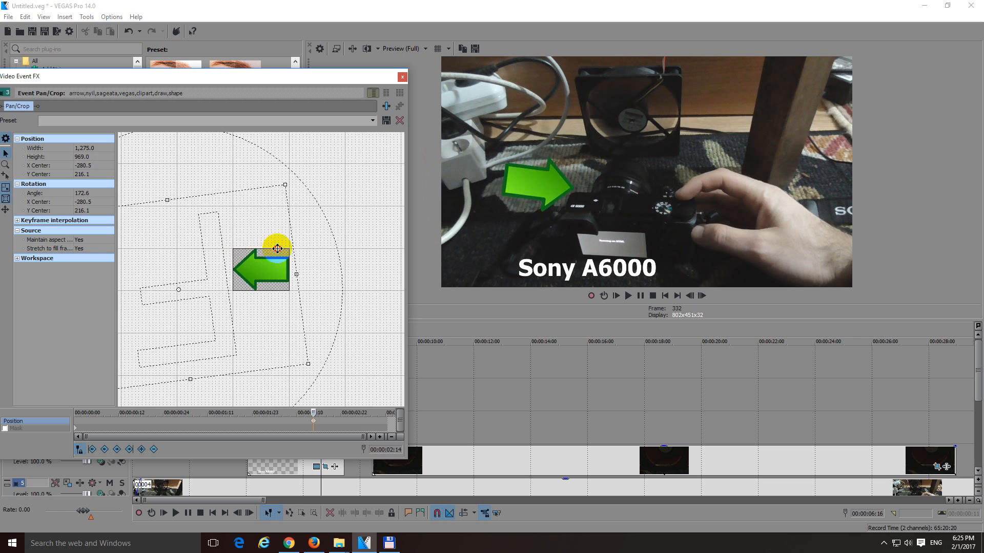
pyautogui.moveTo(278, 249); pyautogui.dragTo(226, 260)
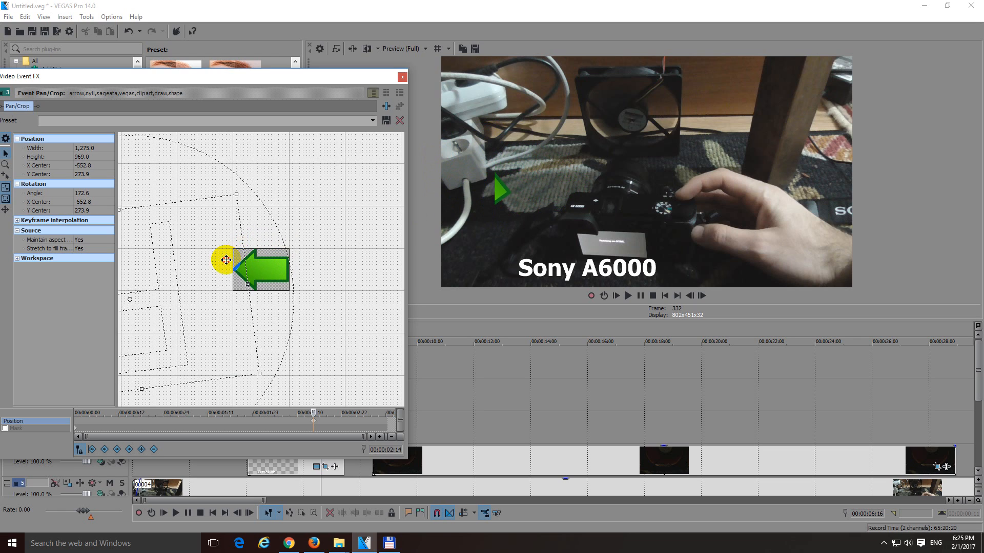
pyautogui.moveTo(225, 260); pyautogui.dragTo(458, 241)
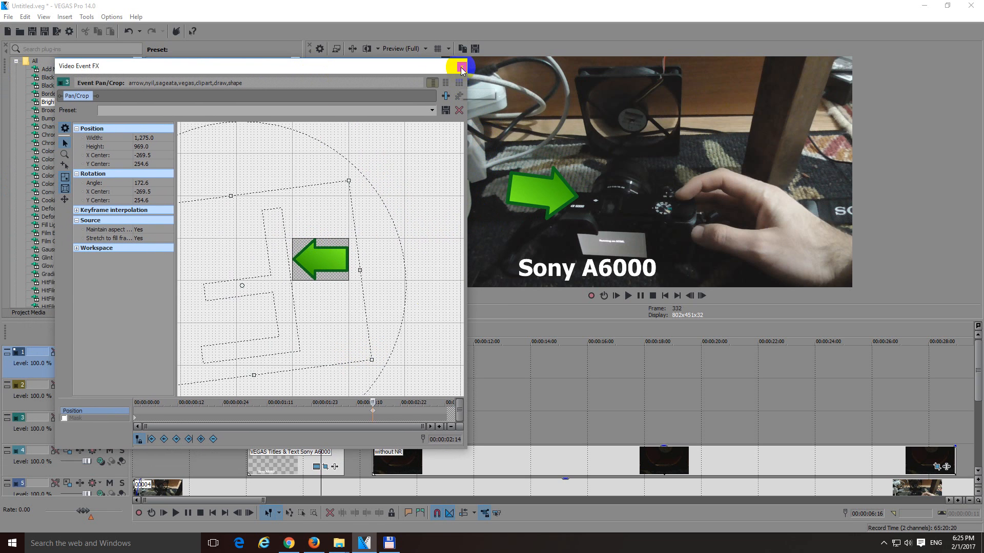
pyautogui.click(460, 67)
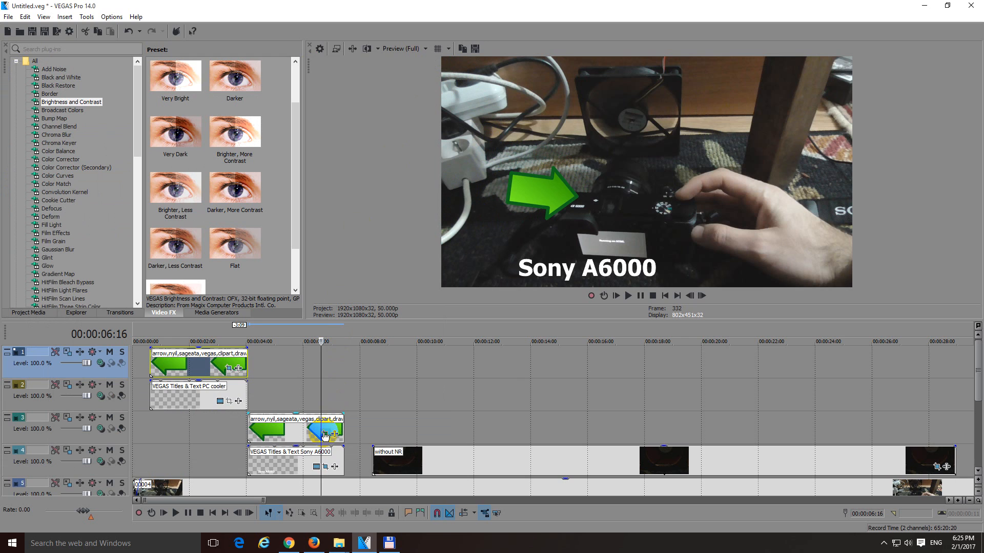
pyautogui.moveTo(327, 436)
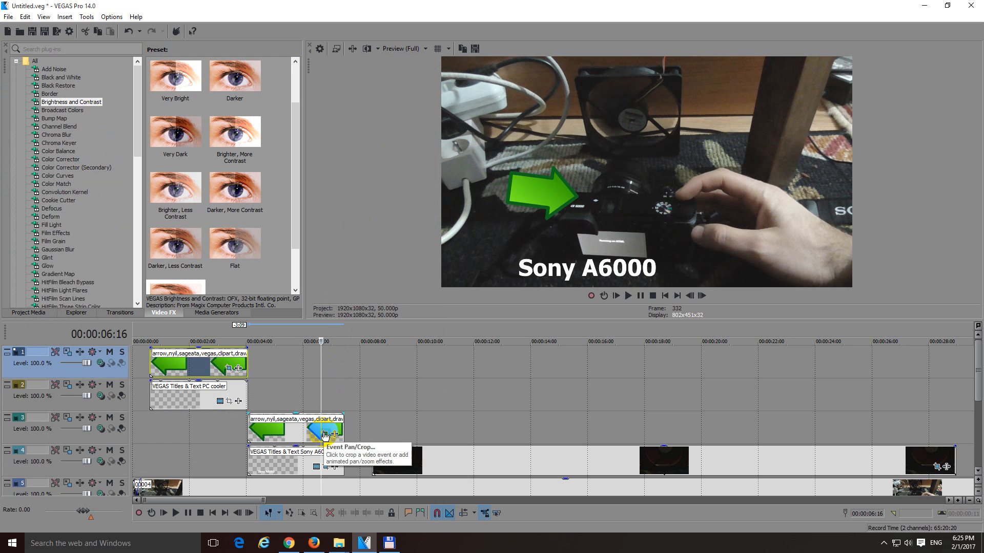
pyautogui.click(325, 434)
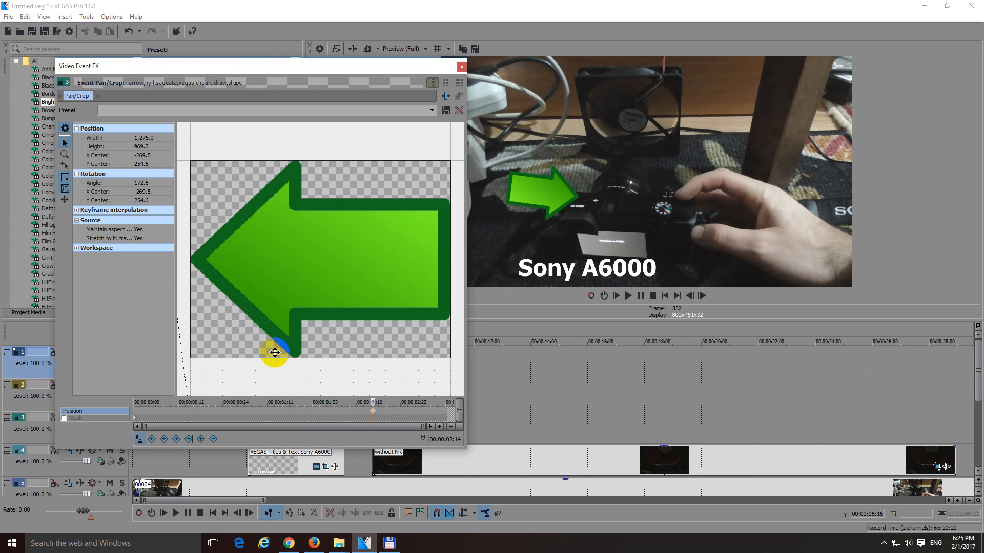
# Move the Pan/Crop editor window higher on the screen.
pyautogui.moveTo(274, 353); pyautogui.dragTo(293, 268)
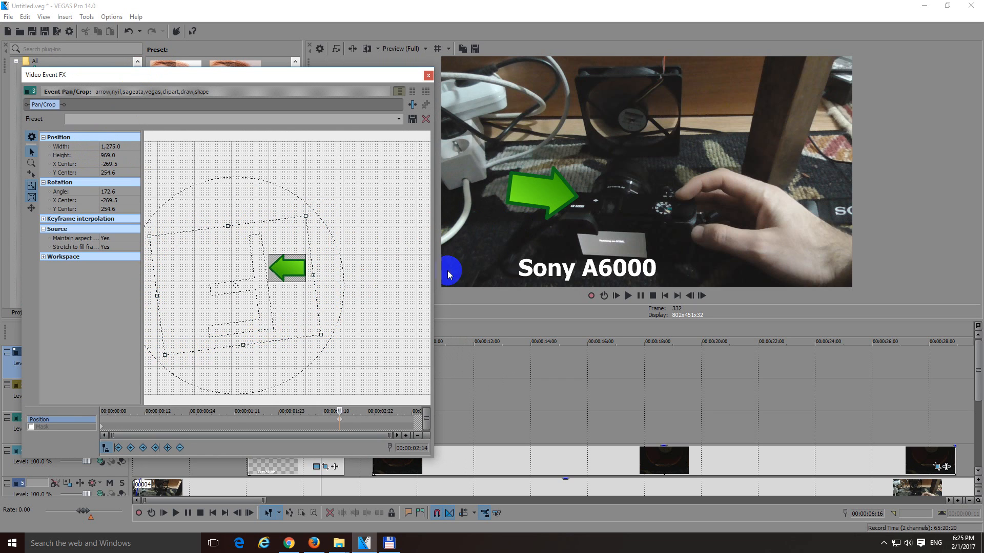
pyautogui.moveTo(852, 218)
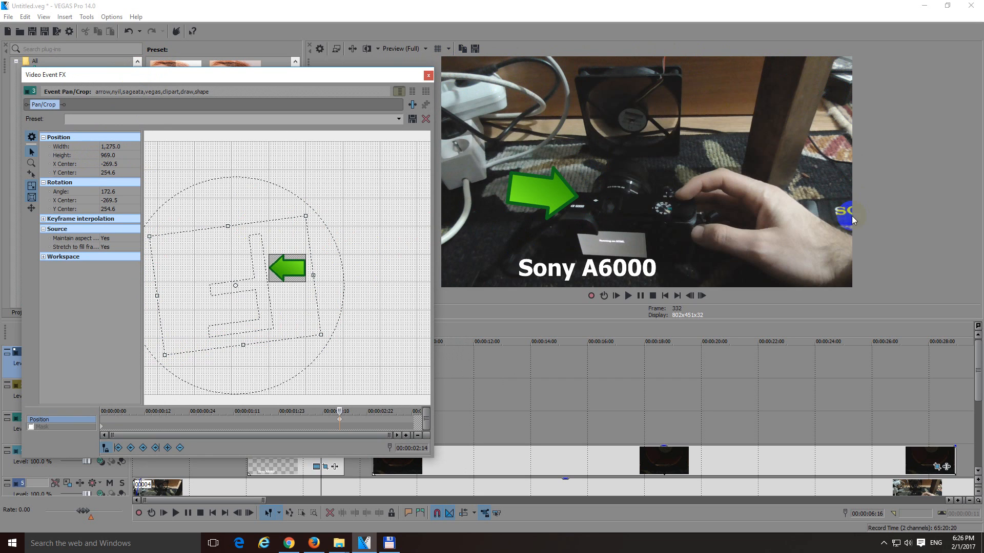
pyautogui.moveTo(447, 170)
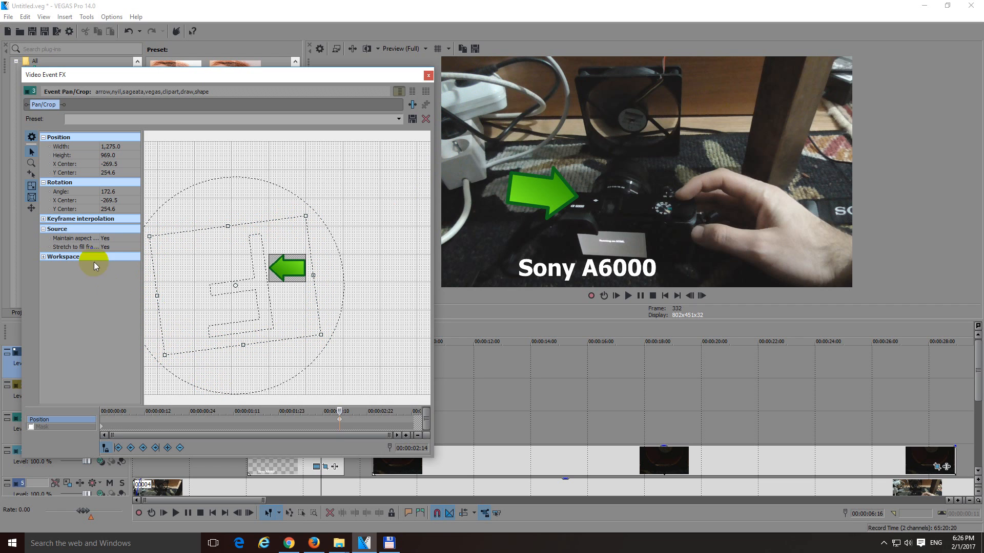
pyautogui.moveTo(31, 189)
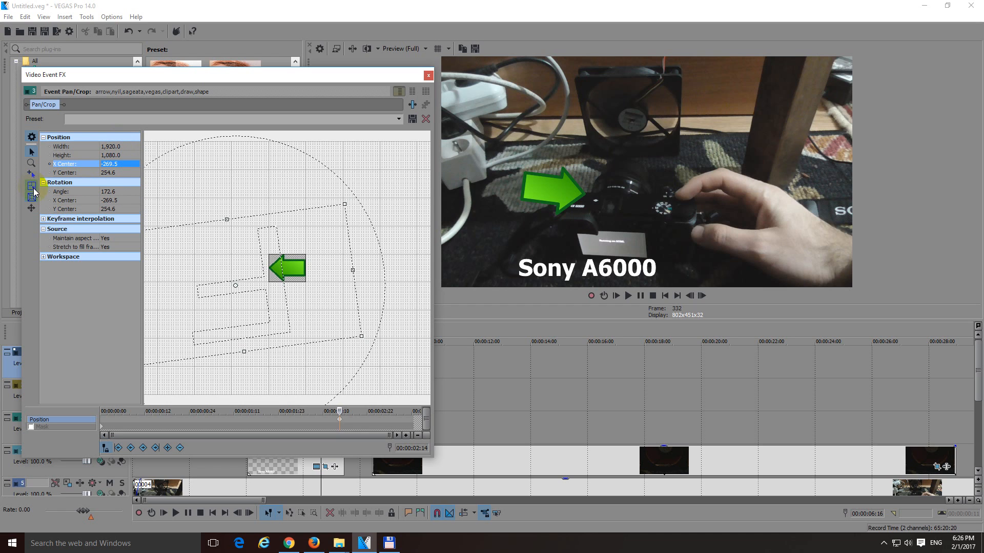
pyautogui.moveTo(30, 188)
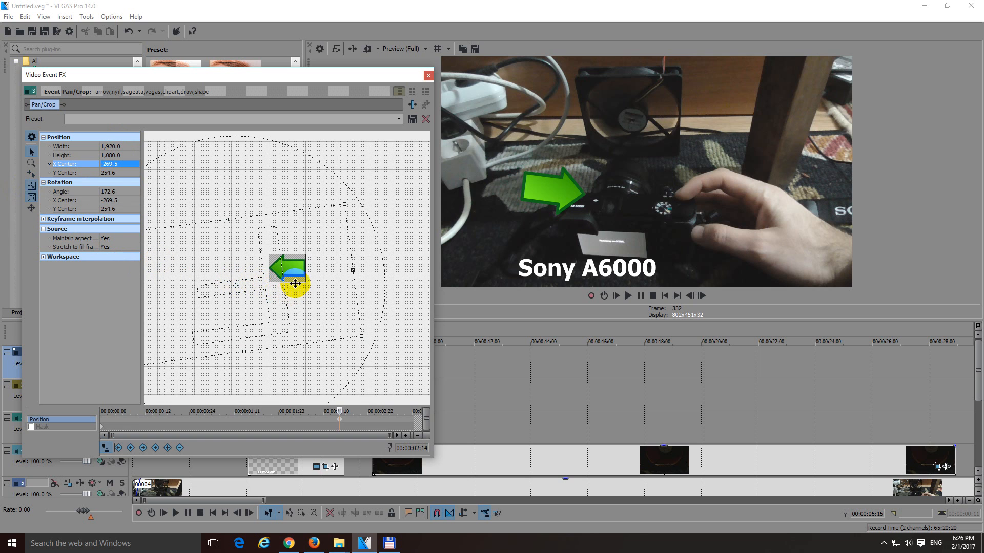
# Slide the arrow to the left edge and back, ending past the right edge at X 1123.5, Y 113.7.
pyautogui.moveTo(295, 284); pyautogui.dragTo(307, 270)
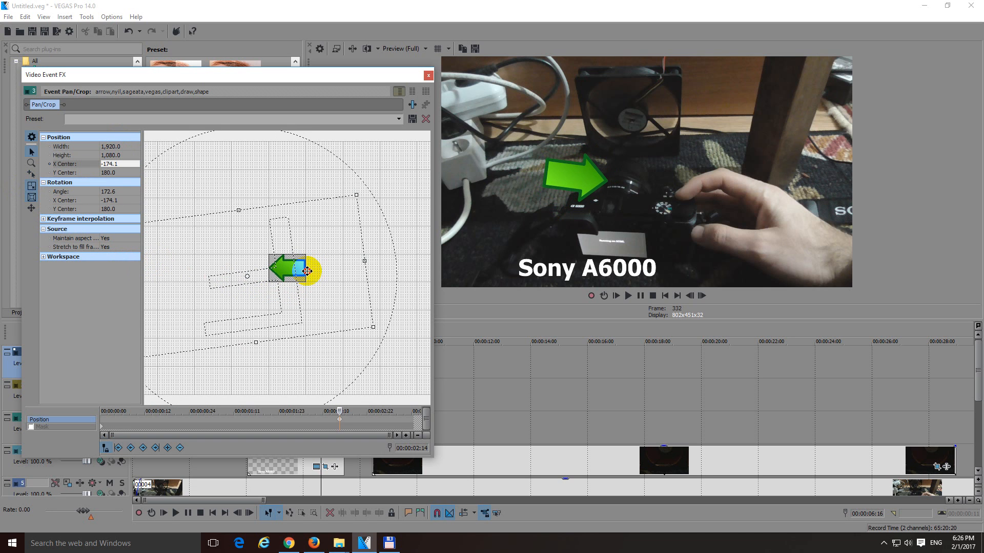
pyautogui.moveTo(302, 270); pyautogui.dragTo(251, 278)
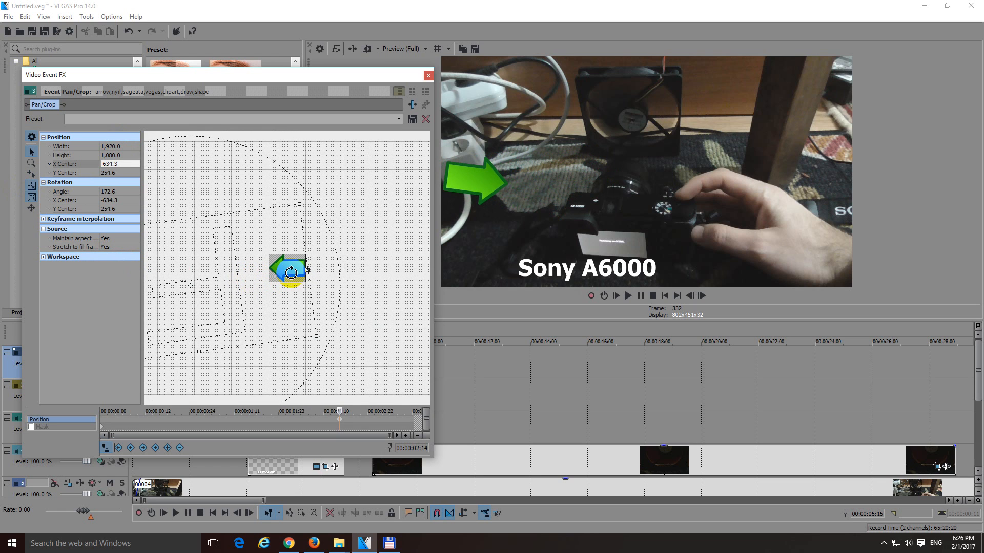
pyautogui.moveTo(287, 268); pyautogui.dragTo(287, 268)
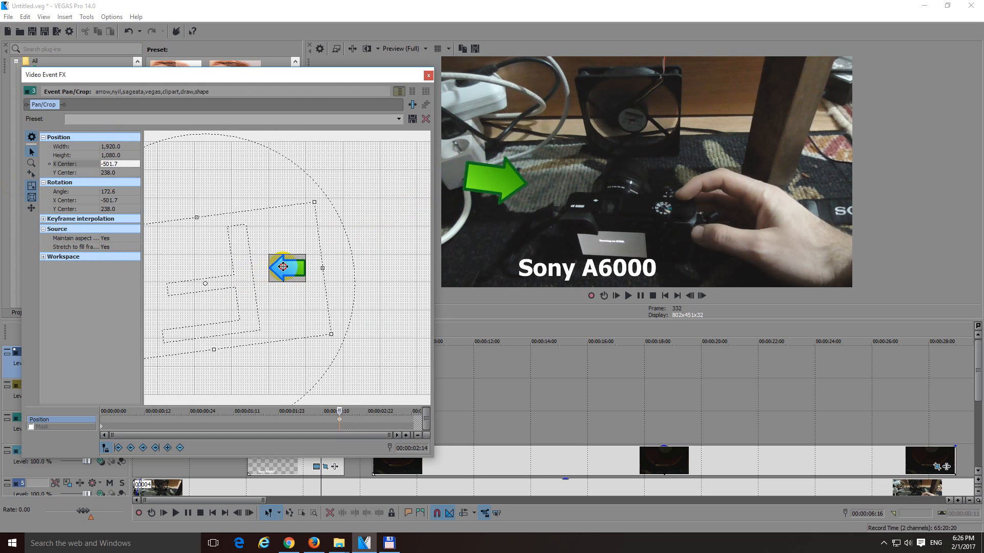
pyautogui.moveTo(287, 268); pyautogui.dragTo(281, 264)
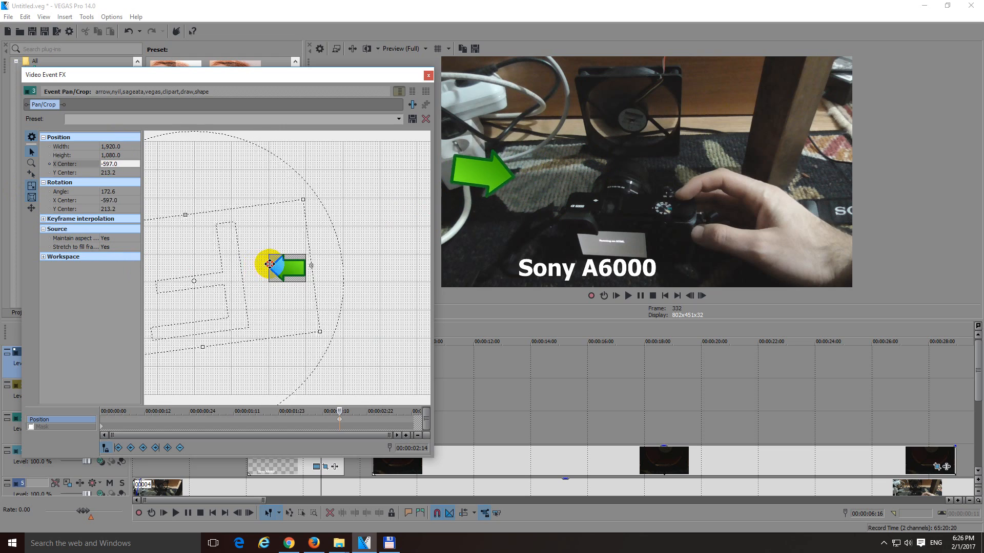
pyautogui.moveTo(269, 263); pyautogui.dragTo(245, 266)
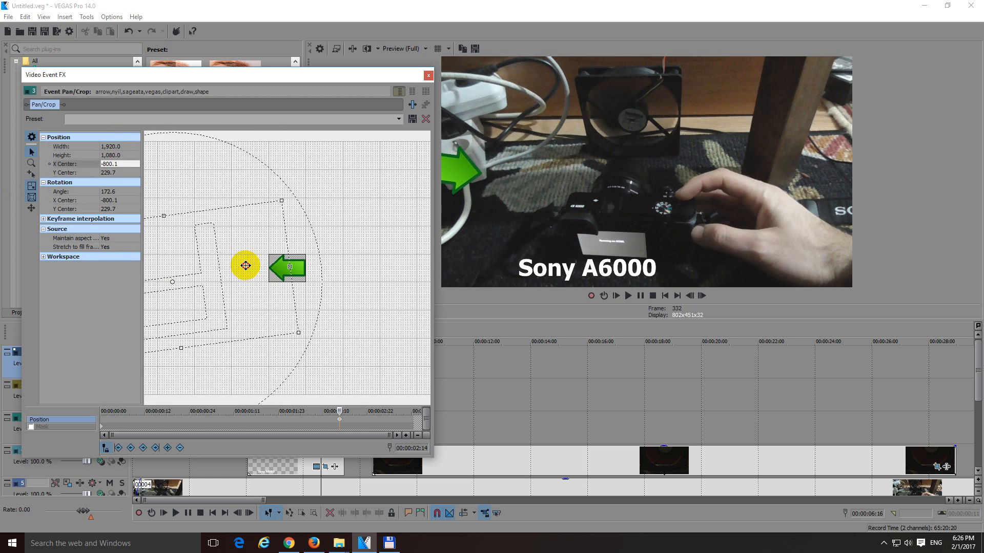
pyautogui.moveTo(245, 266); pyautogui.dragTo(287, 266)
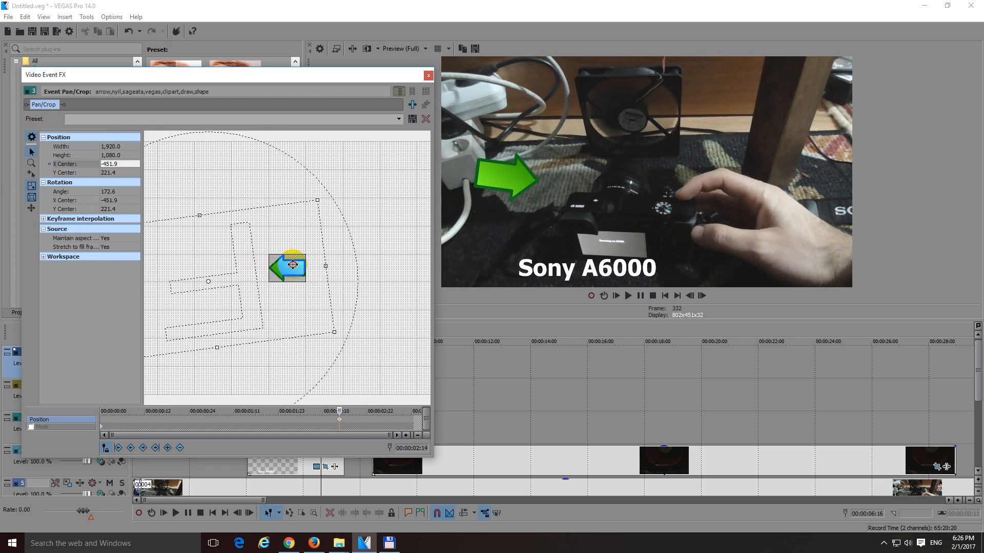
pyautogui.moveTo(292, 265); pyautogui.dragTo(486, 251)
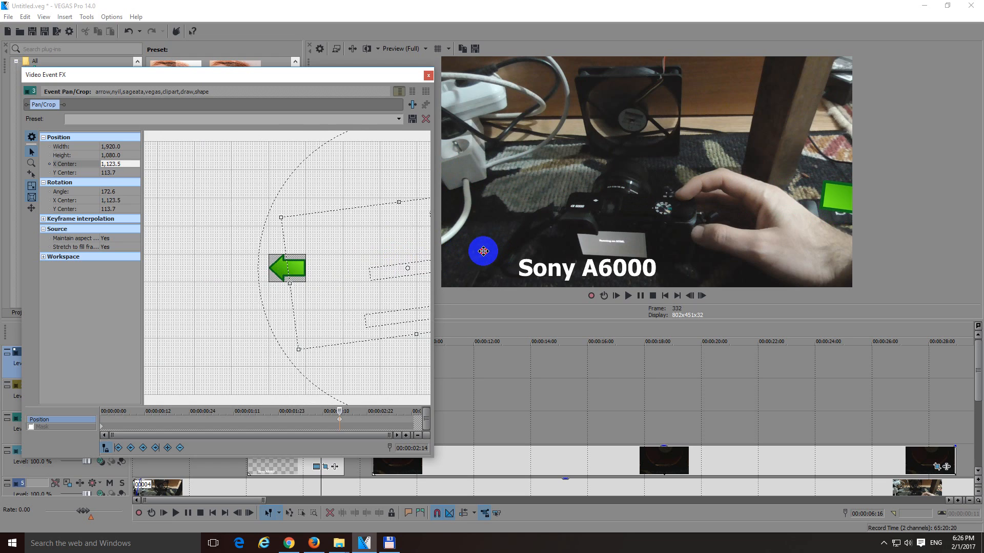
# Drag the arrow back left of the camera at X -435.3, Y 345.8, pointing at it.
pyautogui.moveTo(483, 251); pyautogui.dragTo(354, 285)
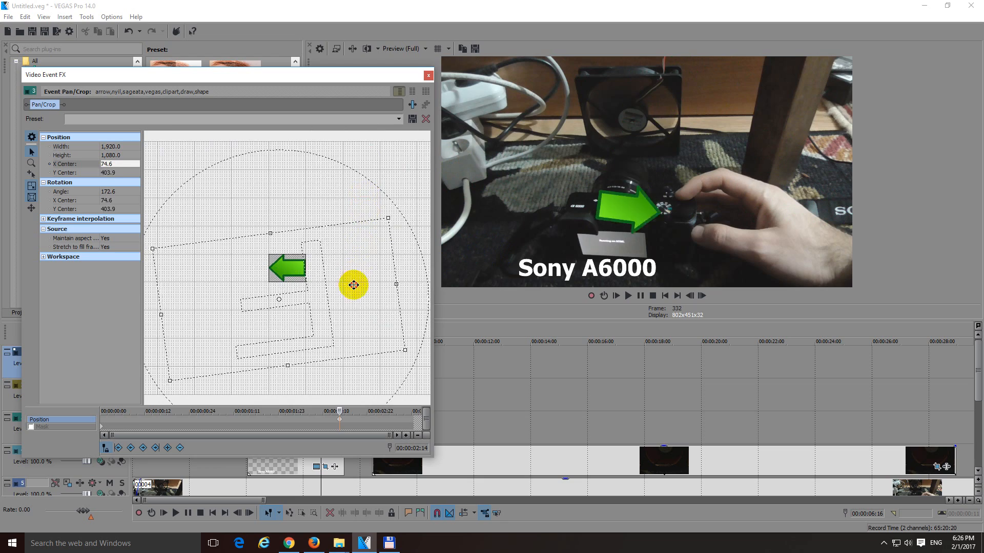
pyautogui.moveTo(353, 285); pyautogui.dragTo(290, 288)
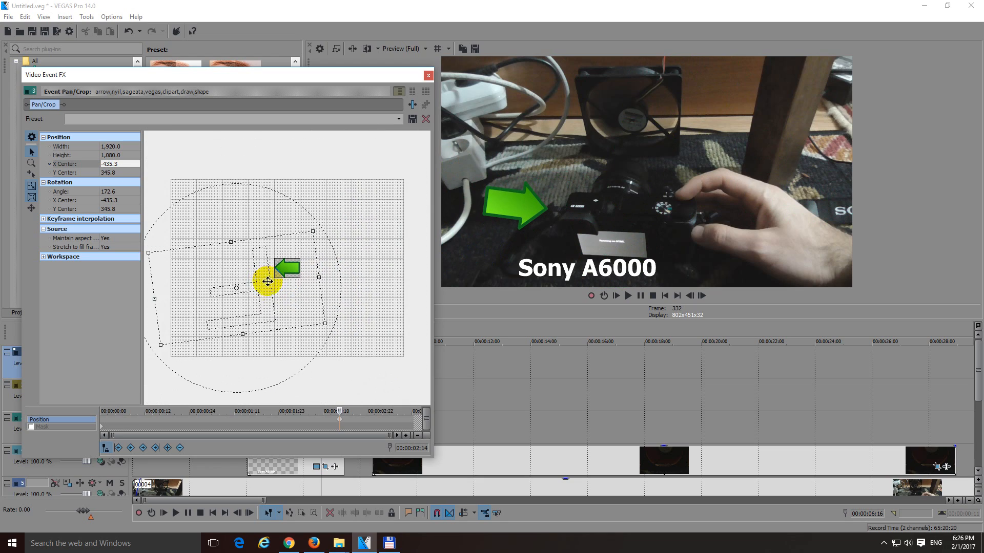
pyautogui.moveTo(267, 280); pyautogui.dragTo(213, 333)
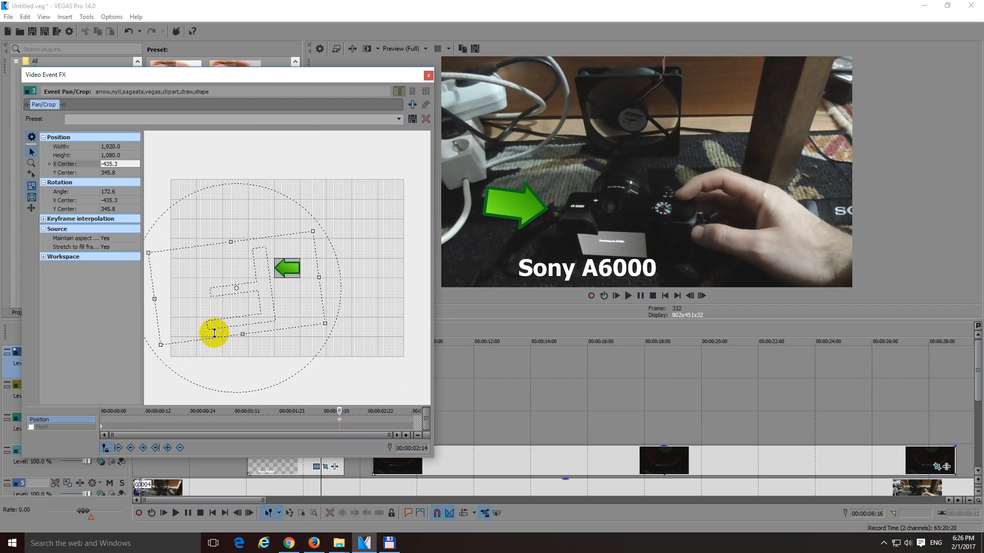
pyautogui.moveTo(213, 333); pyautogui.dragTo(228, 310)
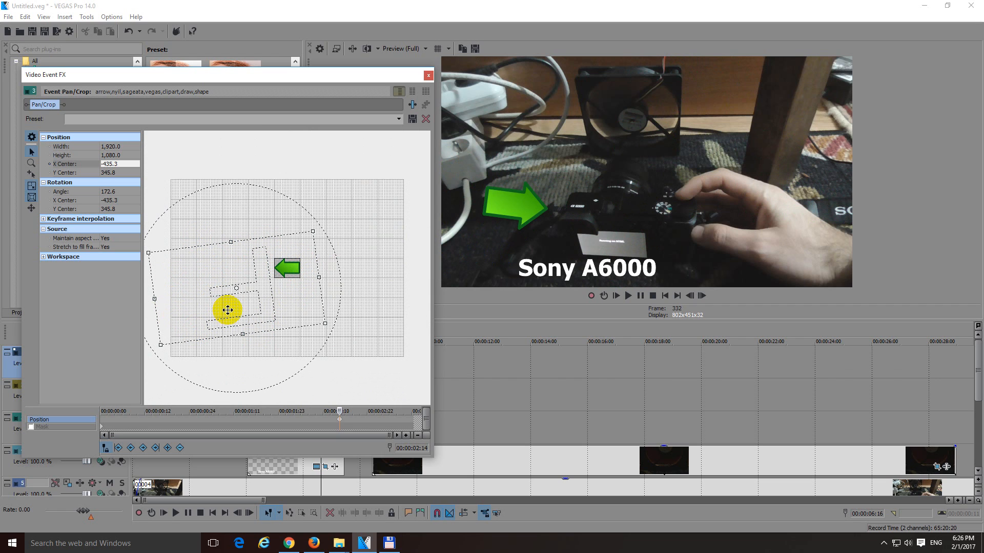
pyautogui.moveTo(227, 310); pyautogui.dragTo(231, 306)
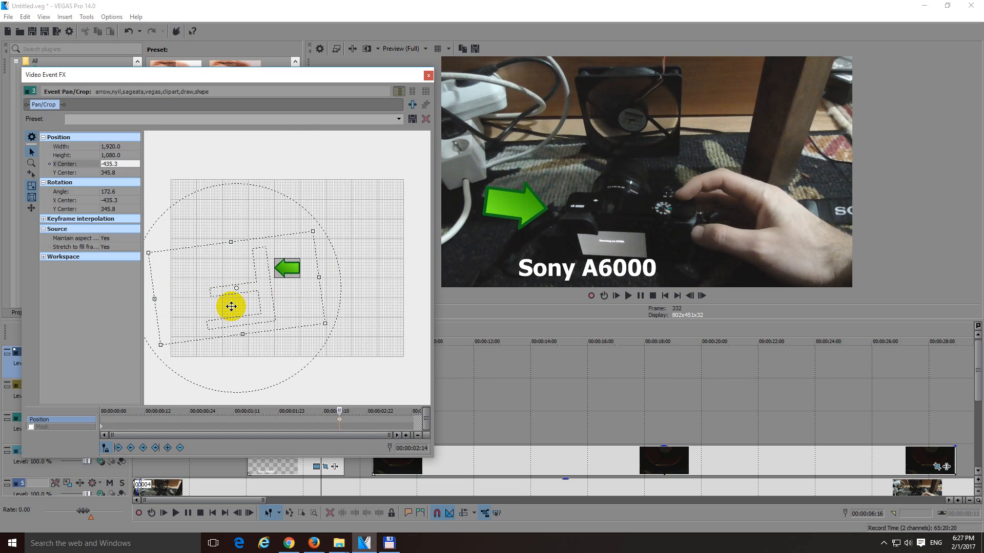